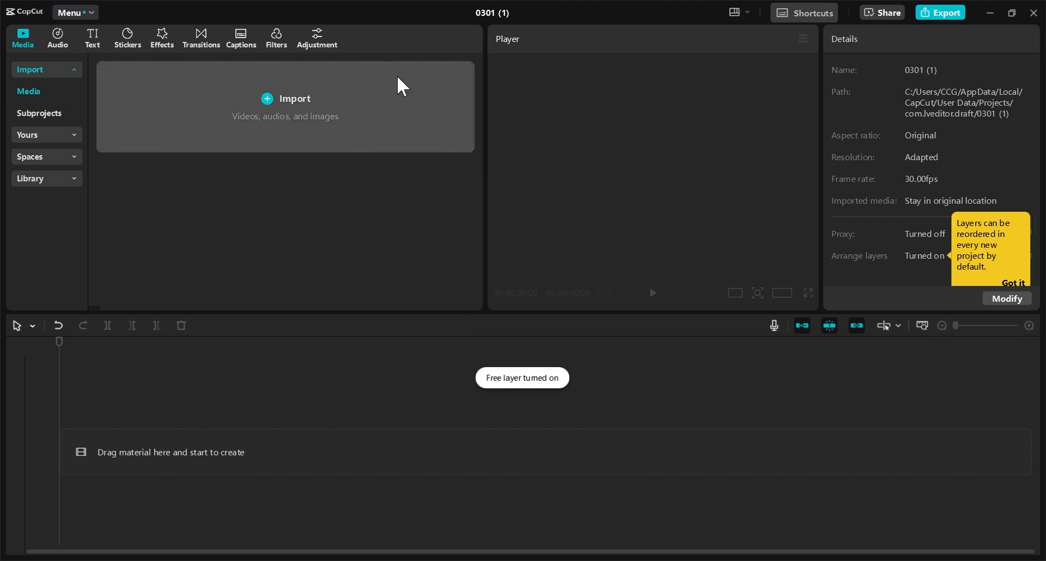
pyautogui.moveTo(270, 108)
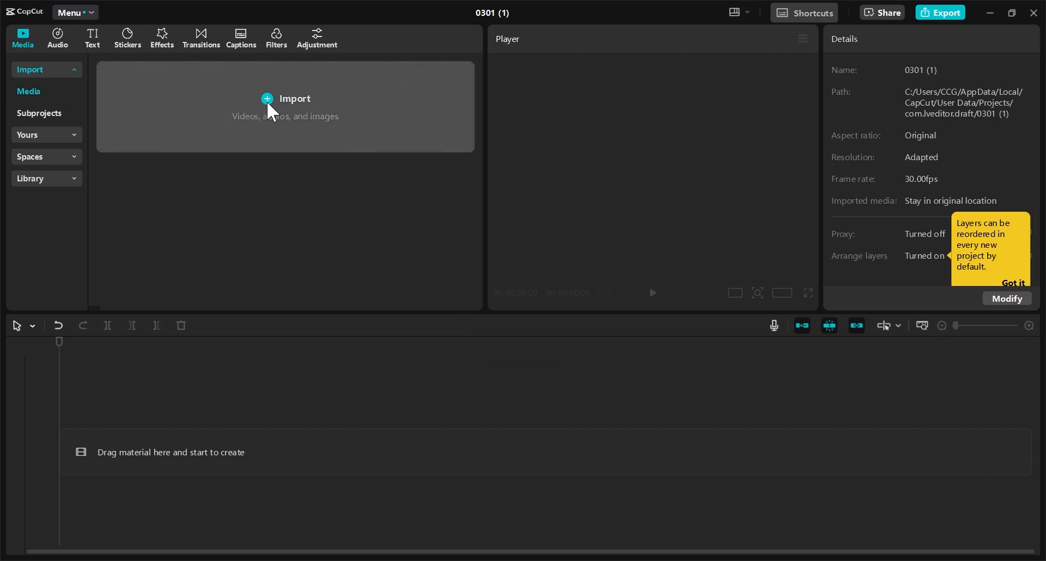
# Import both nature video clips from the Downloads folder into CapCut
pyautogui.click(285, 98)
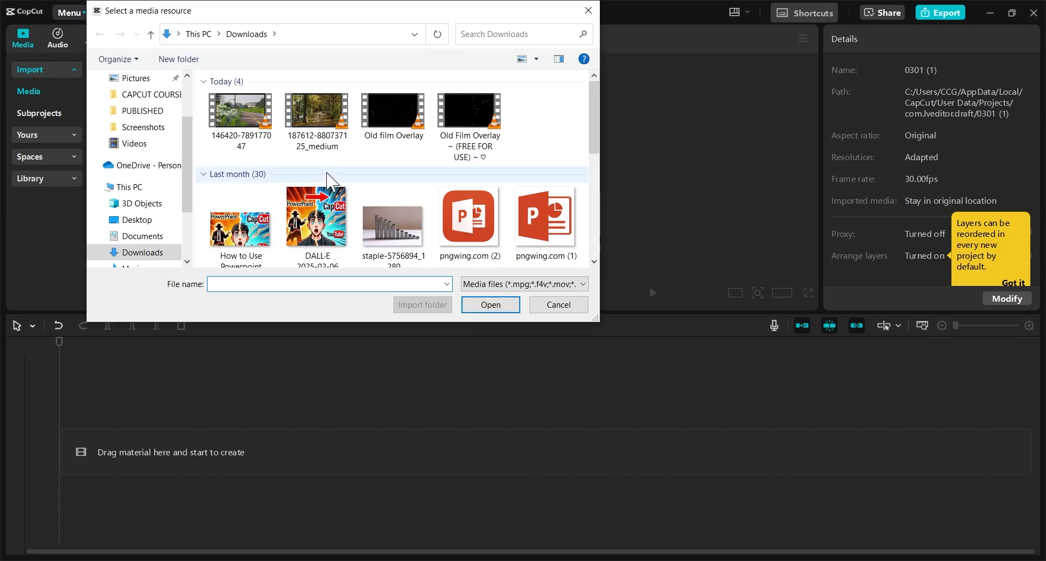
pyautogui.click(317, 115)
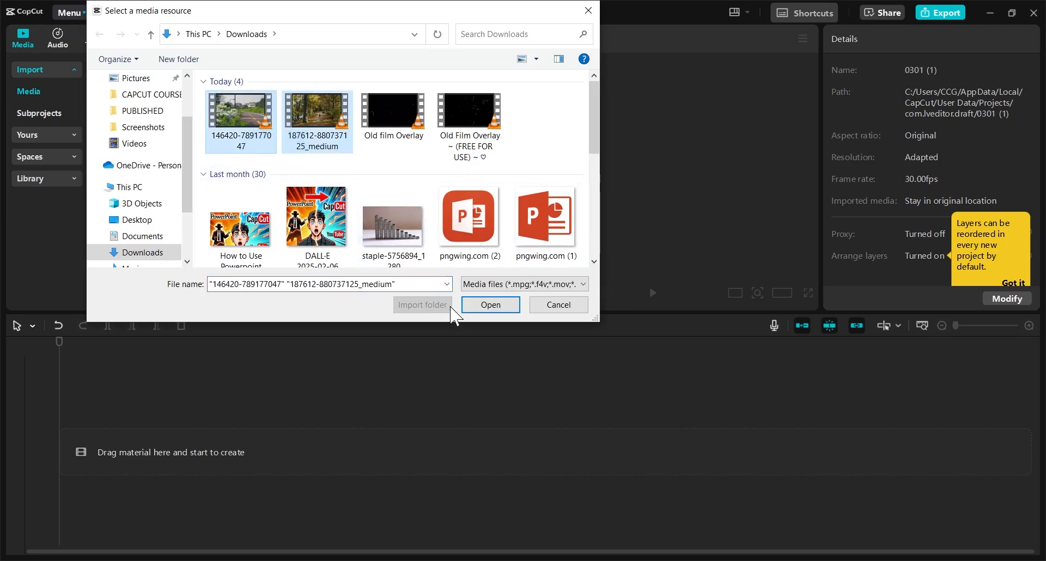
pyautogui.click(490, 305)
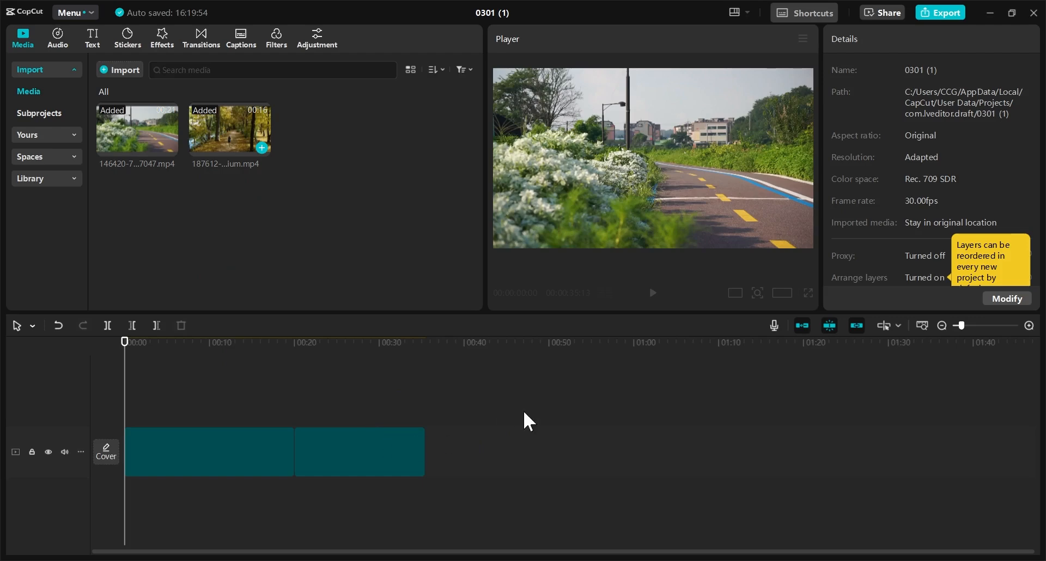
# Add the two clips back to back on the timeline and scrub to preview them
pyautogui.click(207, 452)
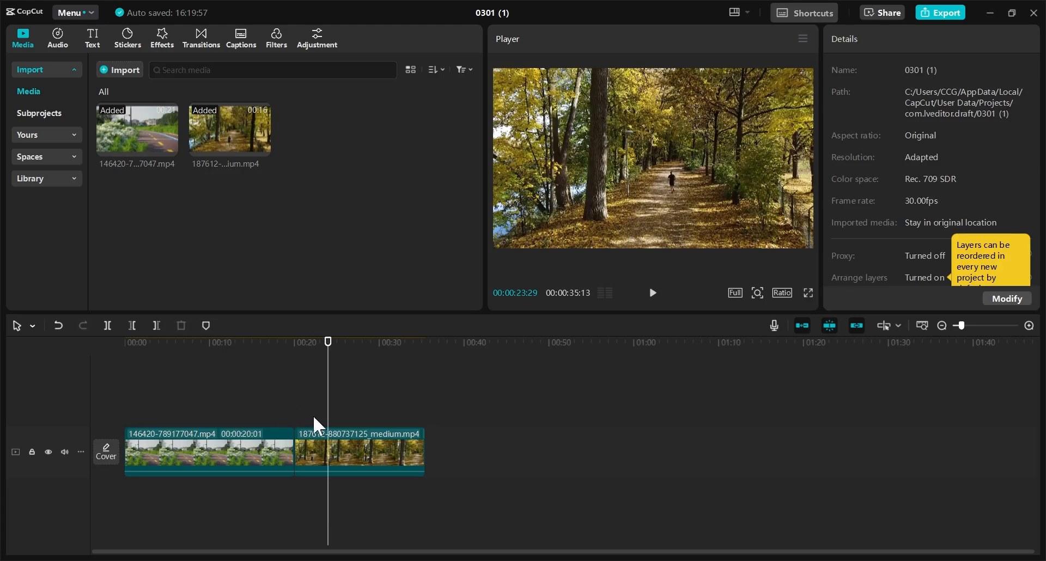
pyautogui.moveTo(327, 342); pyautogui.dragTo(287, 342)
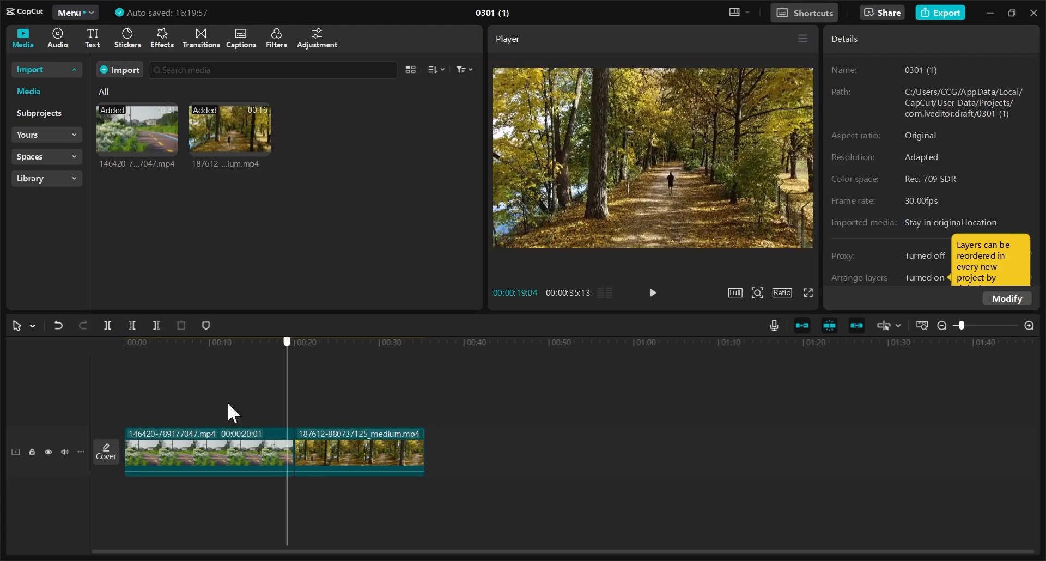
pyautogui.click(184, 341)
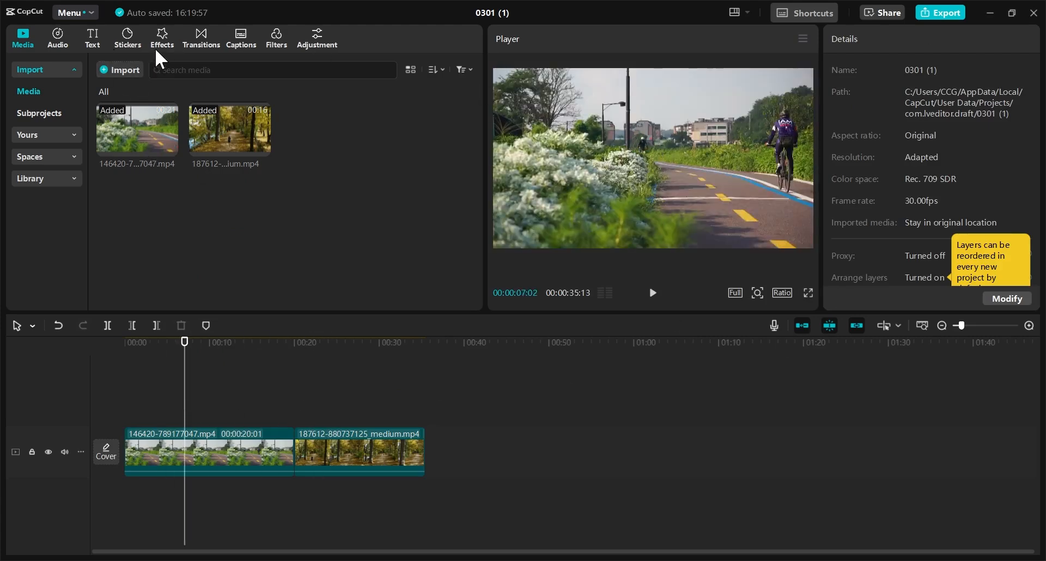
# Search the Effects library for 'tv' to list TV-style effects like Old TV
pyautogui.click(161, 38)
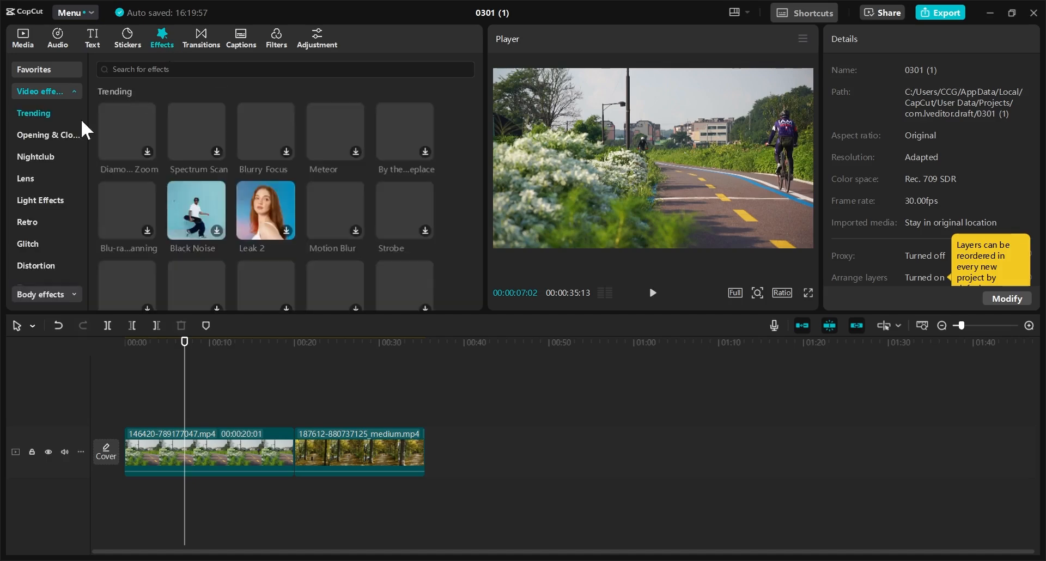
pyautogui.scroll(-3)
pyautogui.write('7')
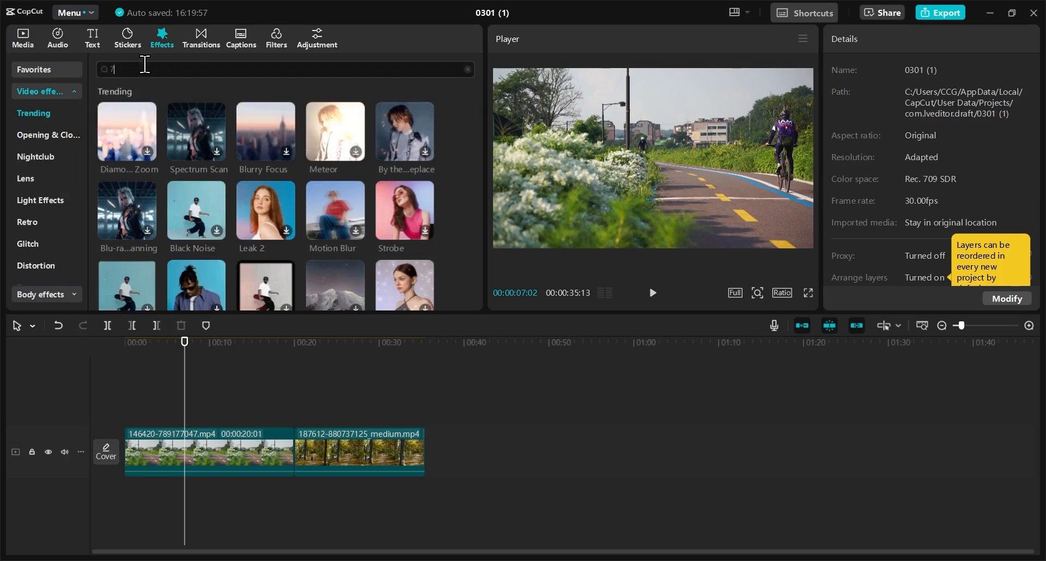
pyautogui.write('tv')
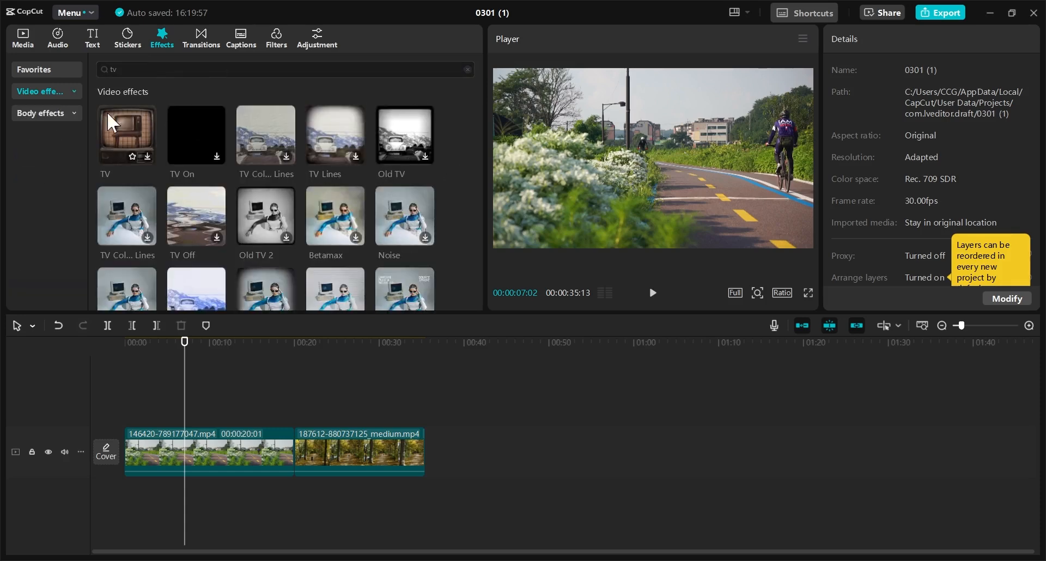
pyautogui.moveTo(577, 232)
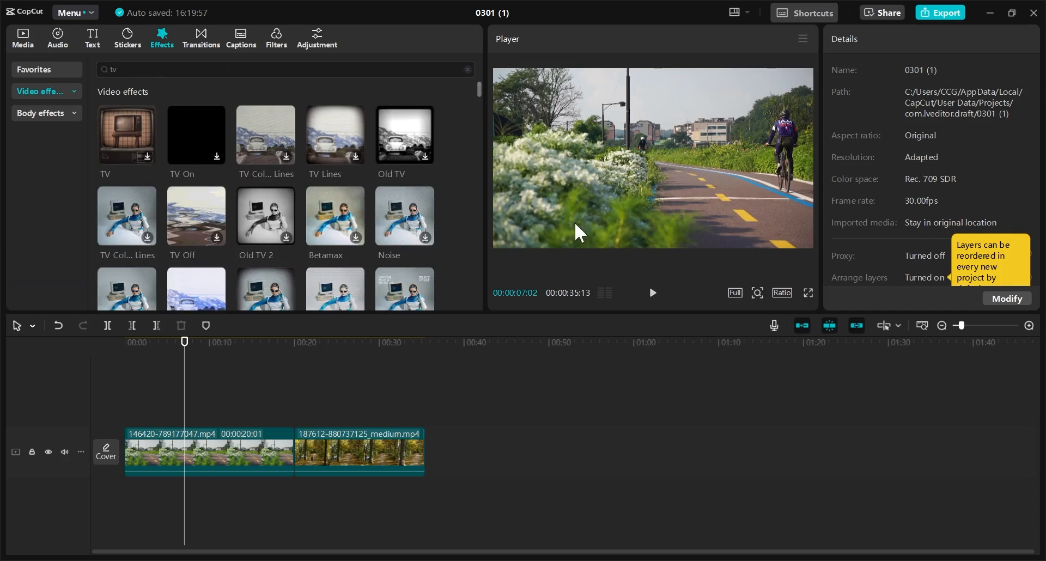
pyautogui.moveTo(405, 143)
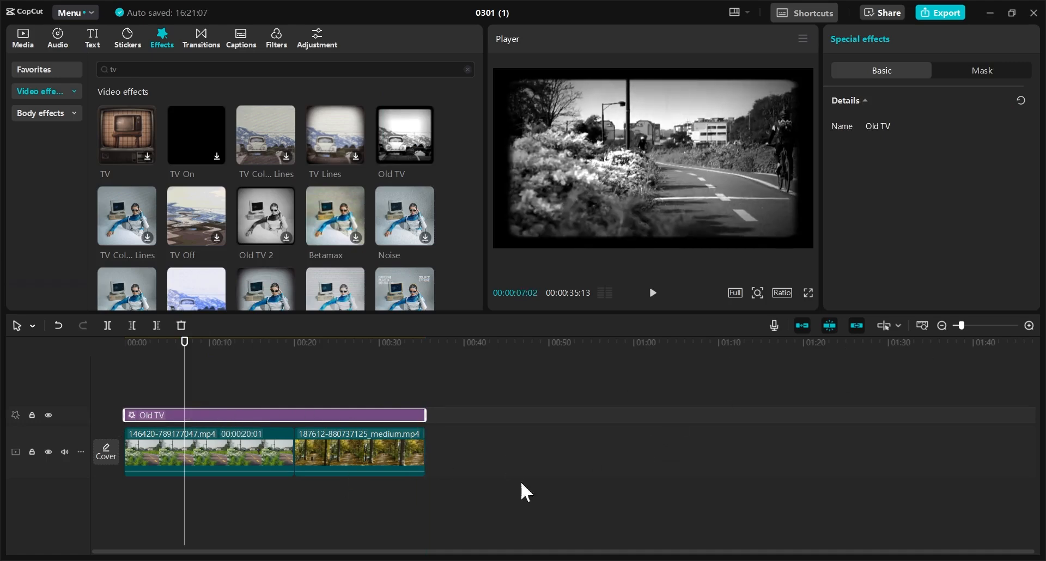
pyautogui.moveTo(427, 157)
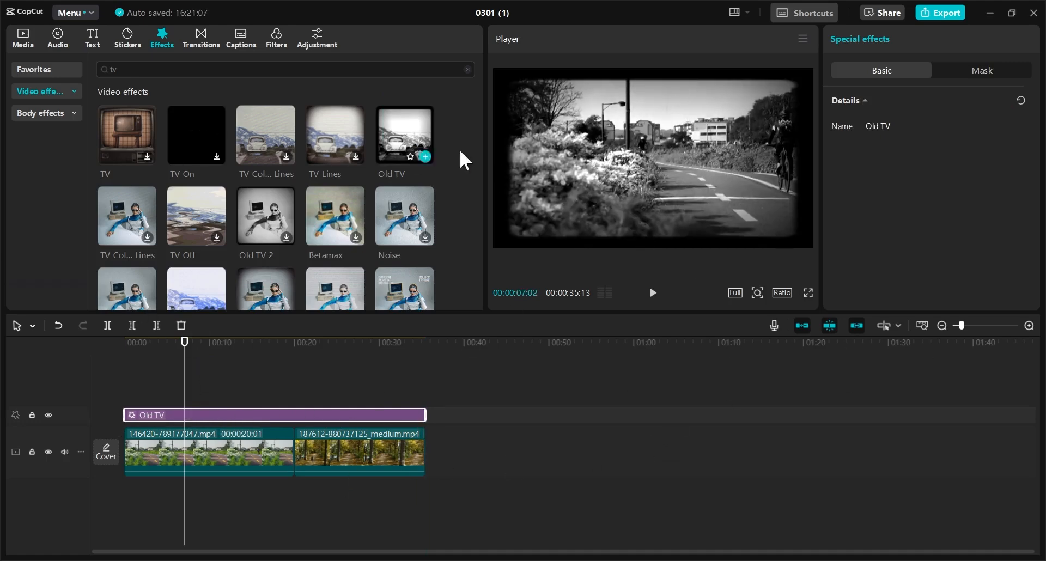
# Clear the 'tv' search and search the effects for 'nois' instead
pyautogui.click(467, 70)
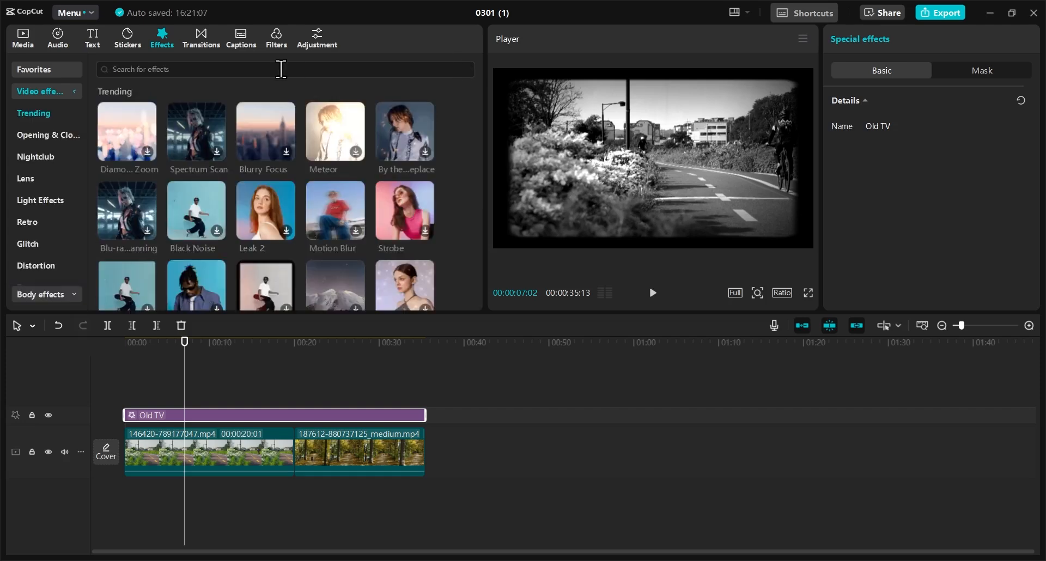
pyautogui.click(280, 69)
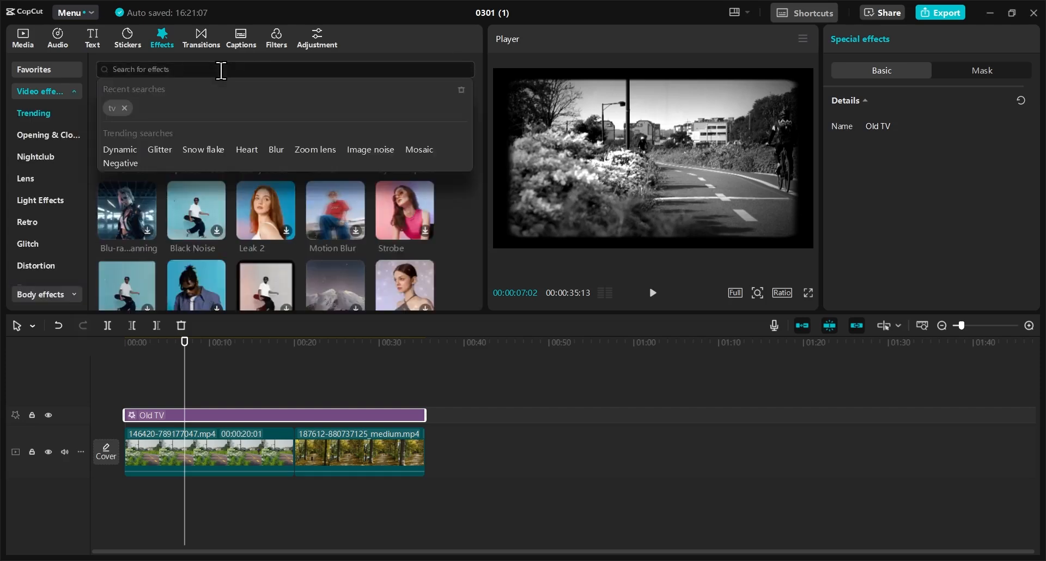
pyautogui.write('noise')
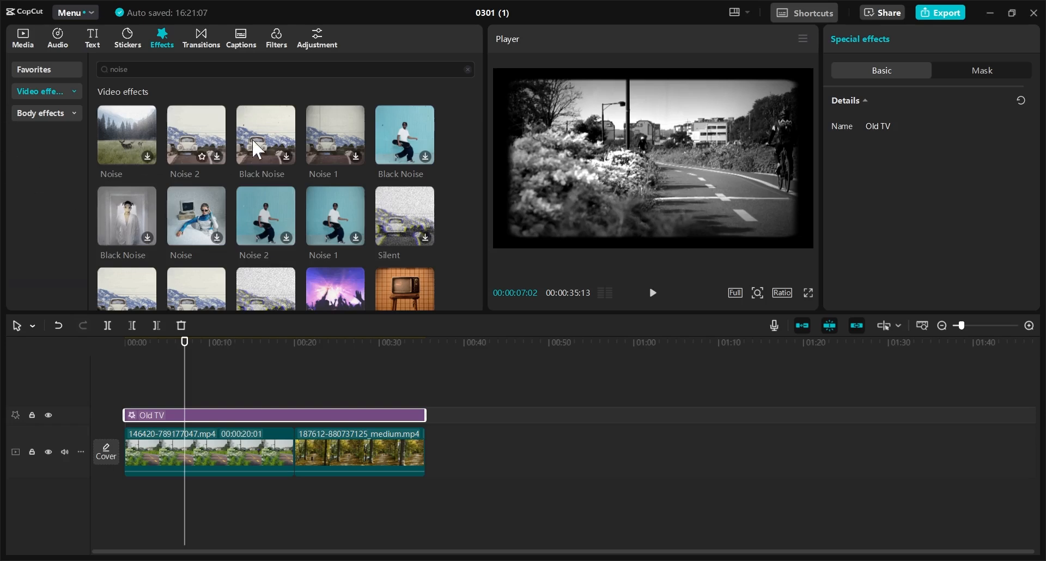
pyautogui.moveTo(341, 193)
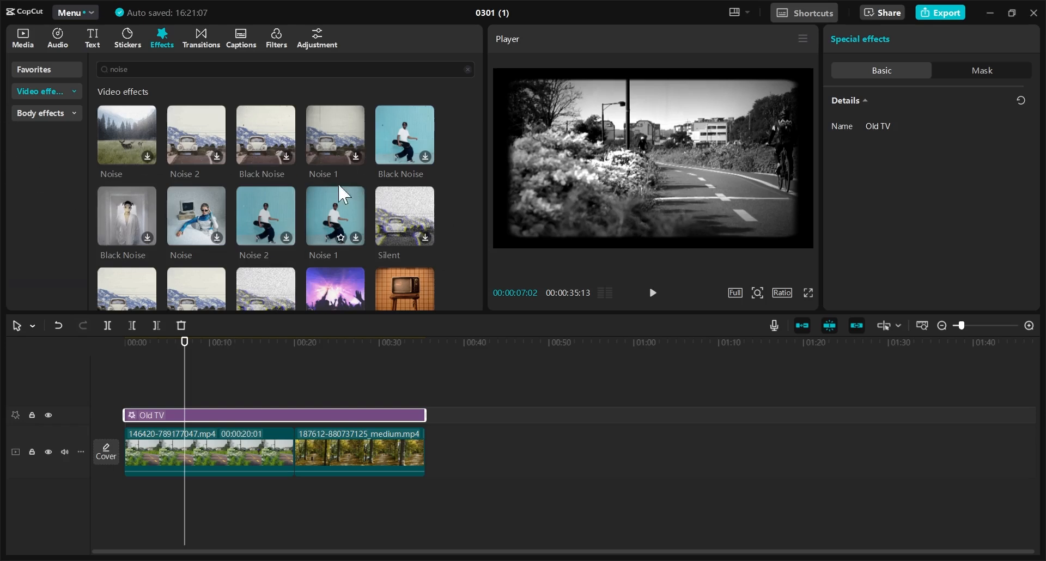
pyautogui.moveTo(342, 142)
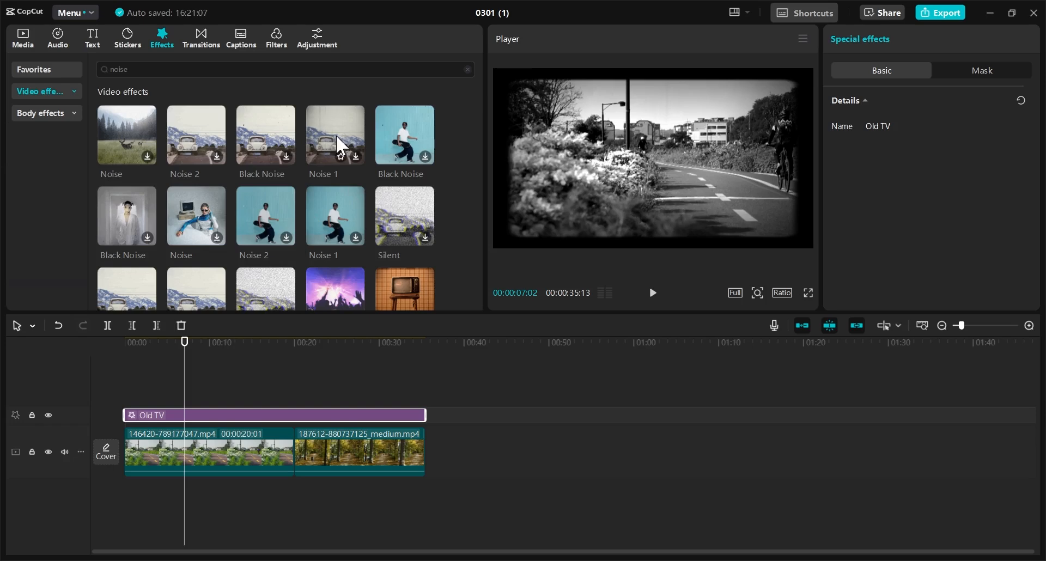
pyautogui.moveTo(415, 137)
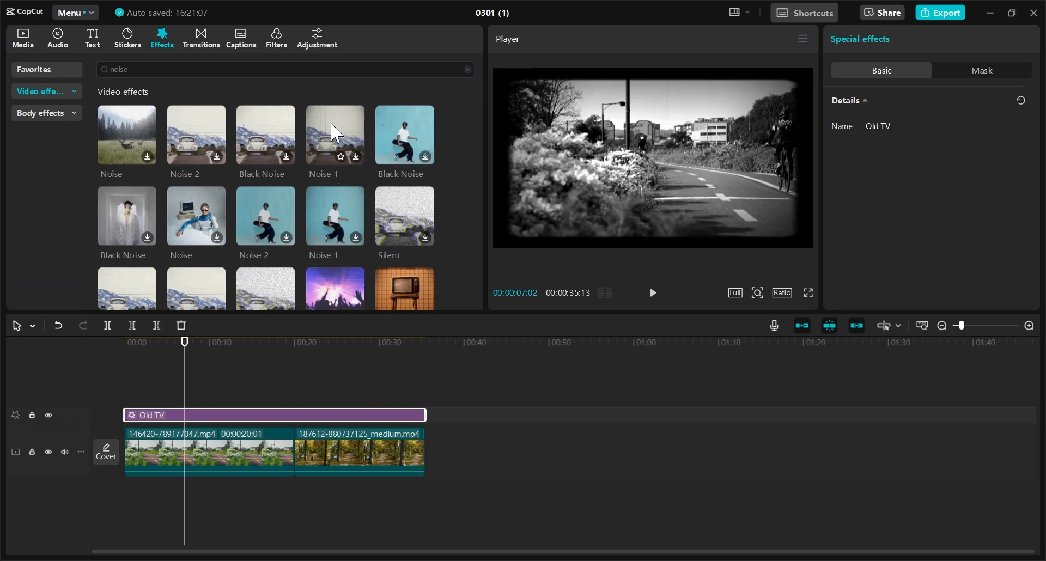
# Drag Black Noise onto the effects track, replacing Old TV across both clips
pyautogui.moveTo(335, 133); pyautogui.dragTo(173, 401)
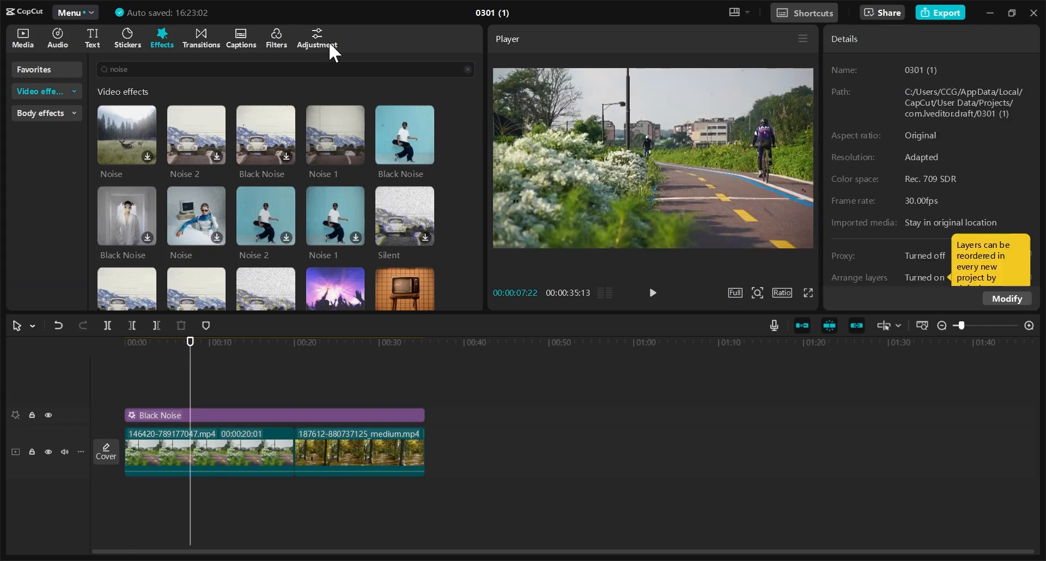
# Add a Custom adjustment layer over both clips and set its saturation to -50
pyautogui.click(317, 38)
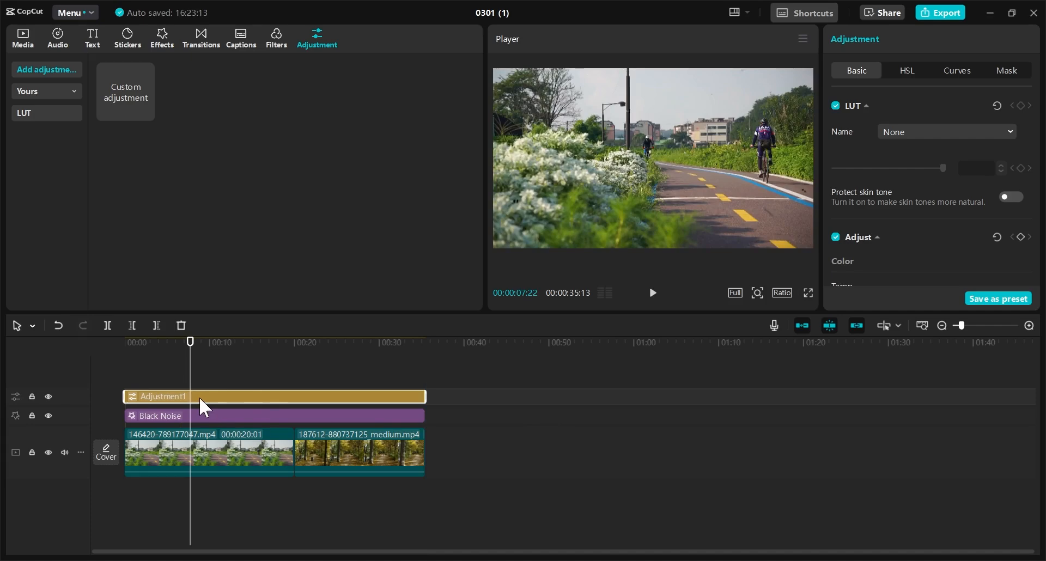
pyautogui.moveTo(892, 179)
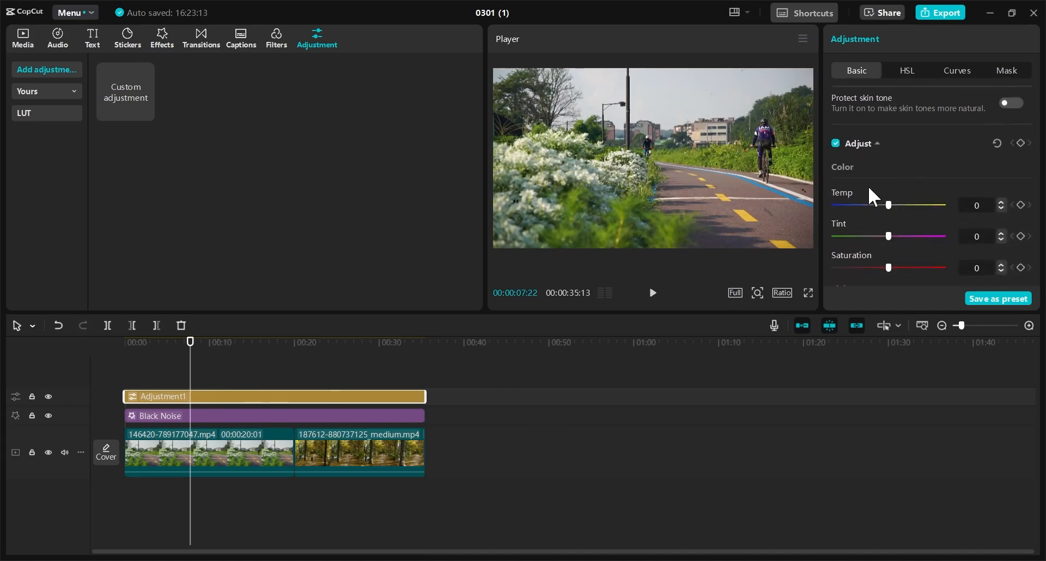
pyautogui.scroll(-3)
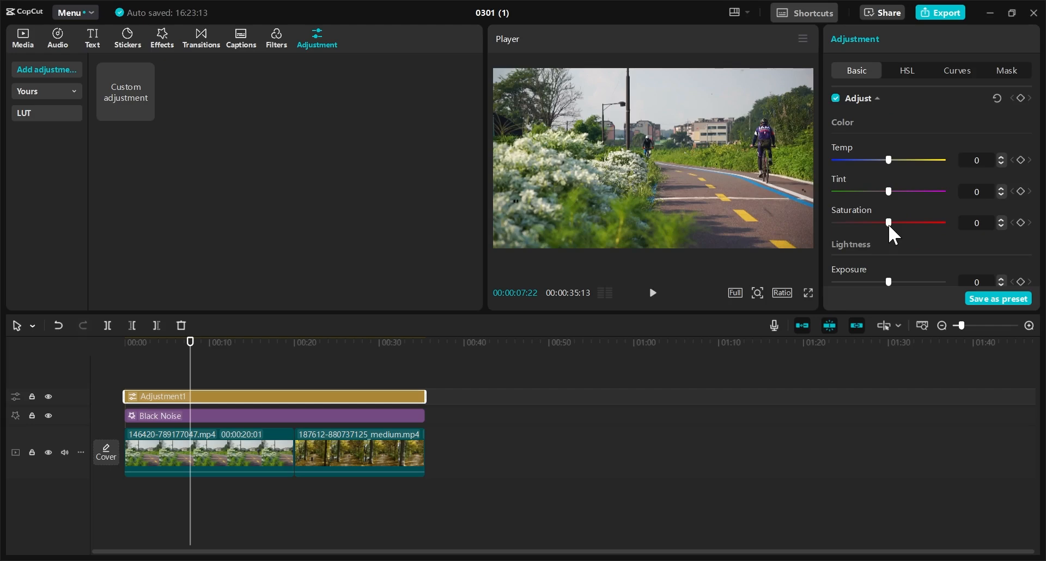
pyautogui.moveTo(888, 222); pyautogui.dragTo(871, 223)
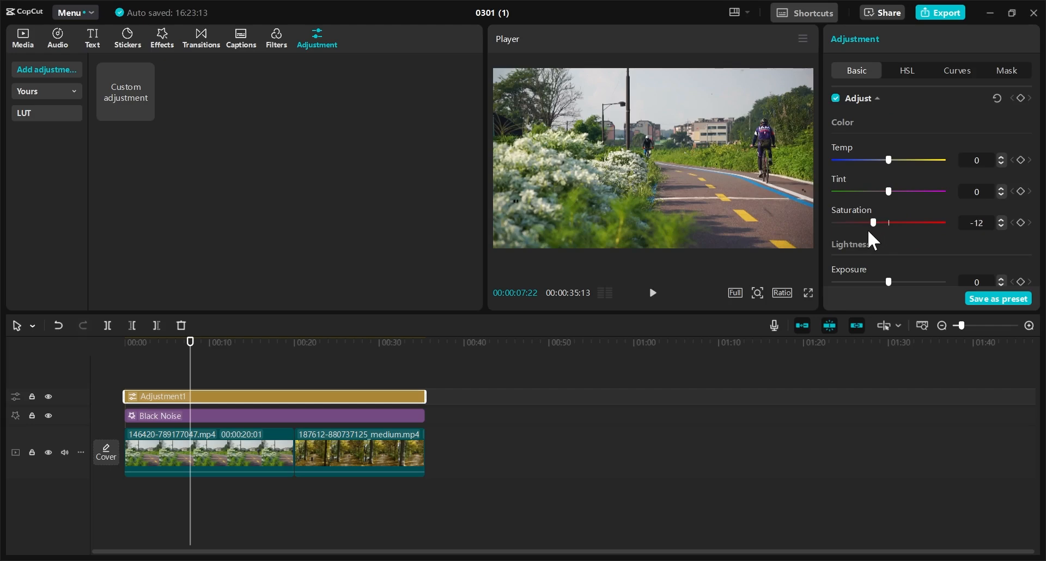
pyautogui.moveTo(870, 222); pyautogui.dragTo(836, 222)
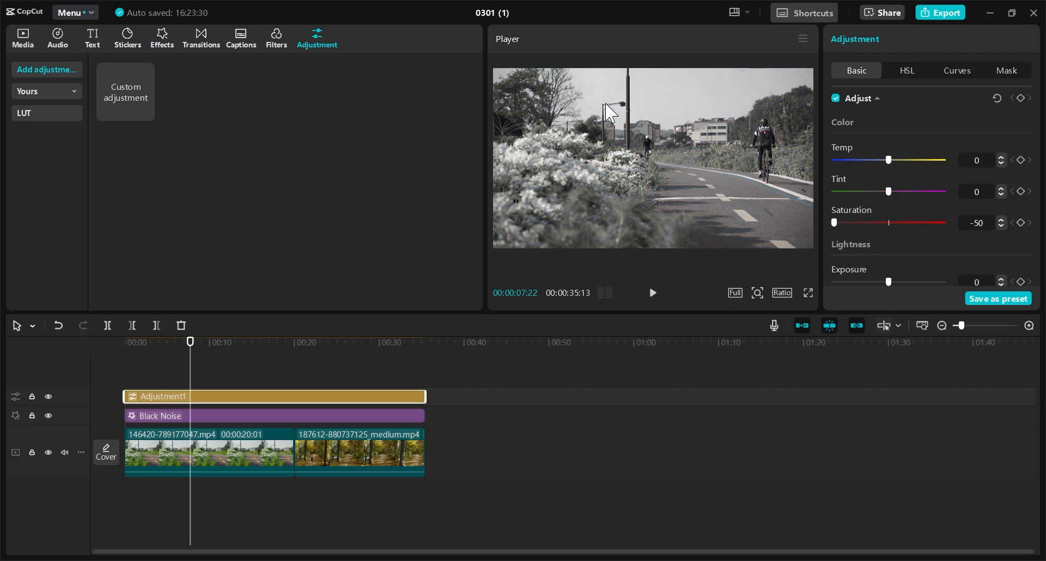
pyautogui.moveTo(697, 266)
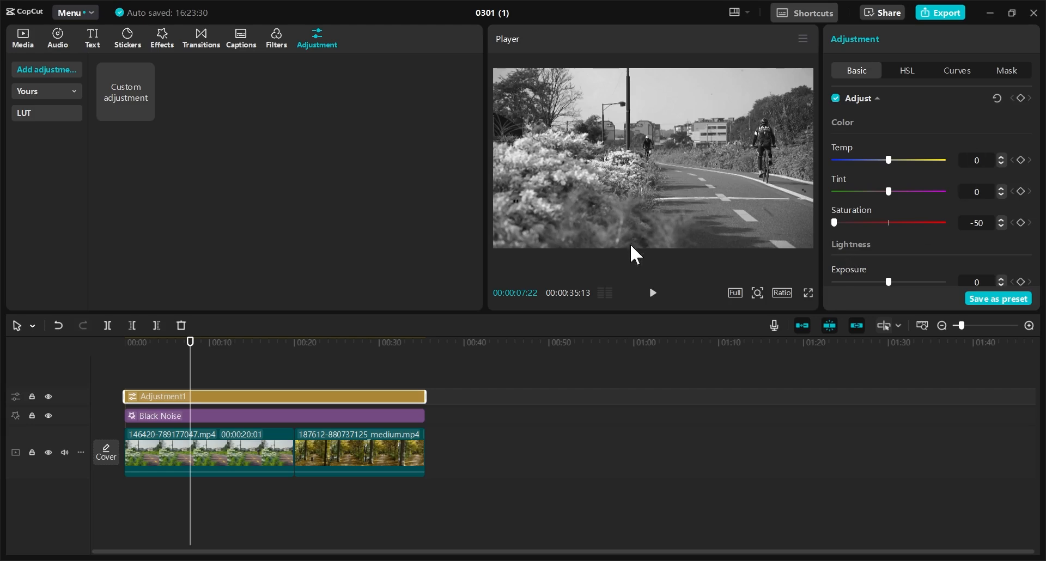
# Preview the black-and-white footage at 00:14, then reopen the noise effects results
pyautogui.click(652, 292)
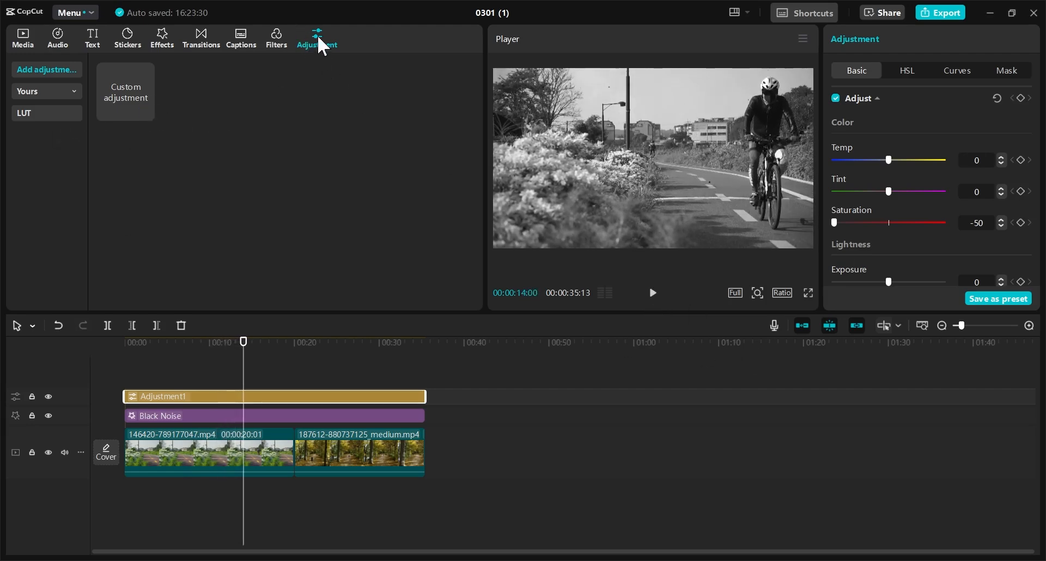
pyautogui.click(161, 38)
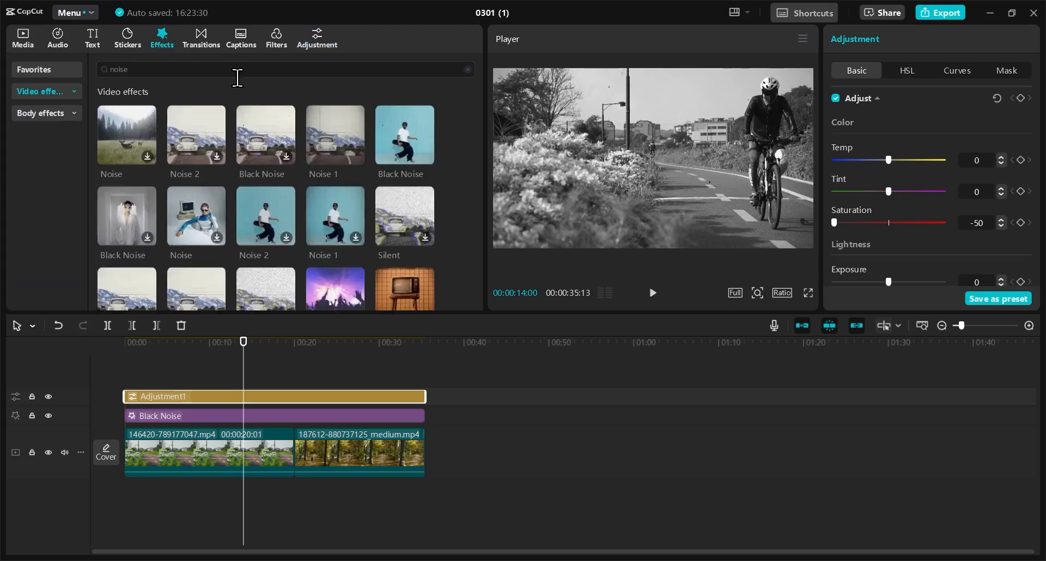
pyautogui.moveTo(181, 534)
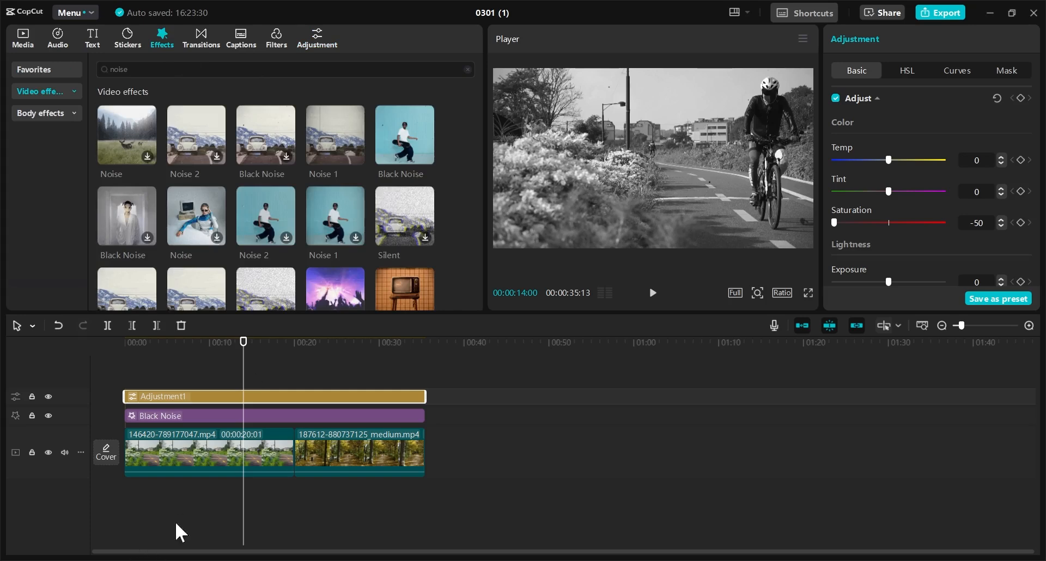
pyautogui.moveTo(473, 531)
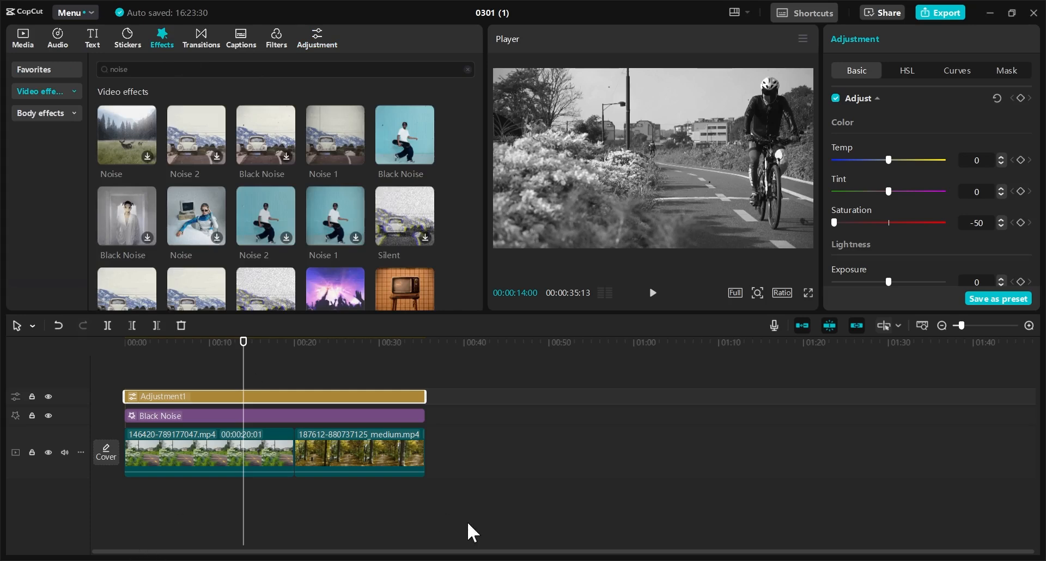